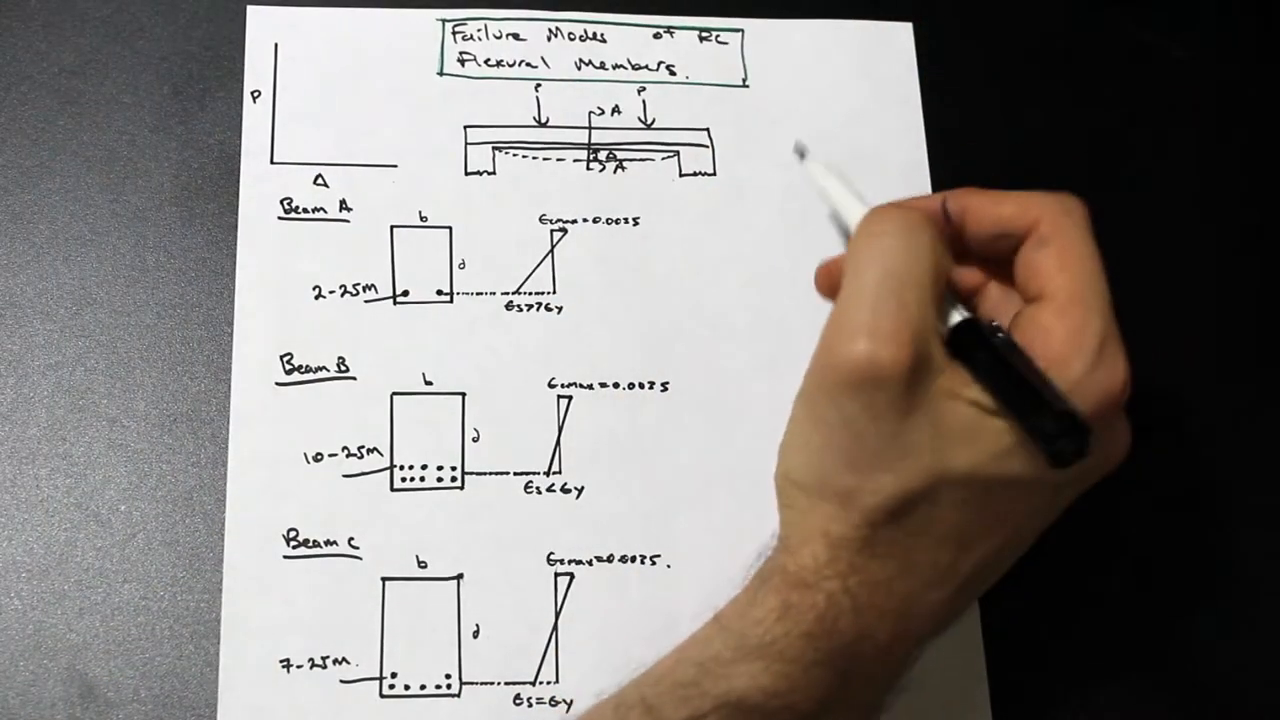
pyautogui.write('Steel Controlled Failure.')
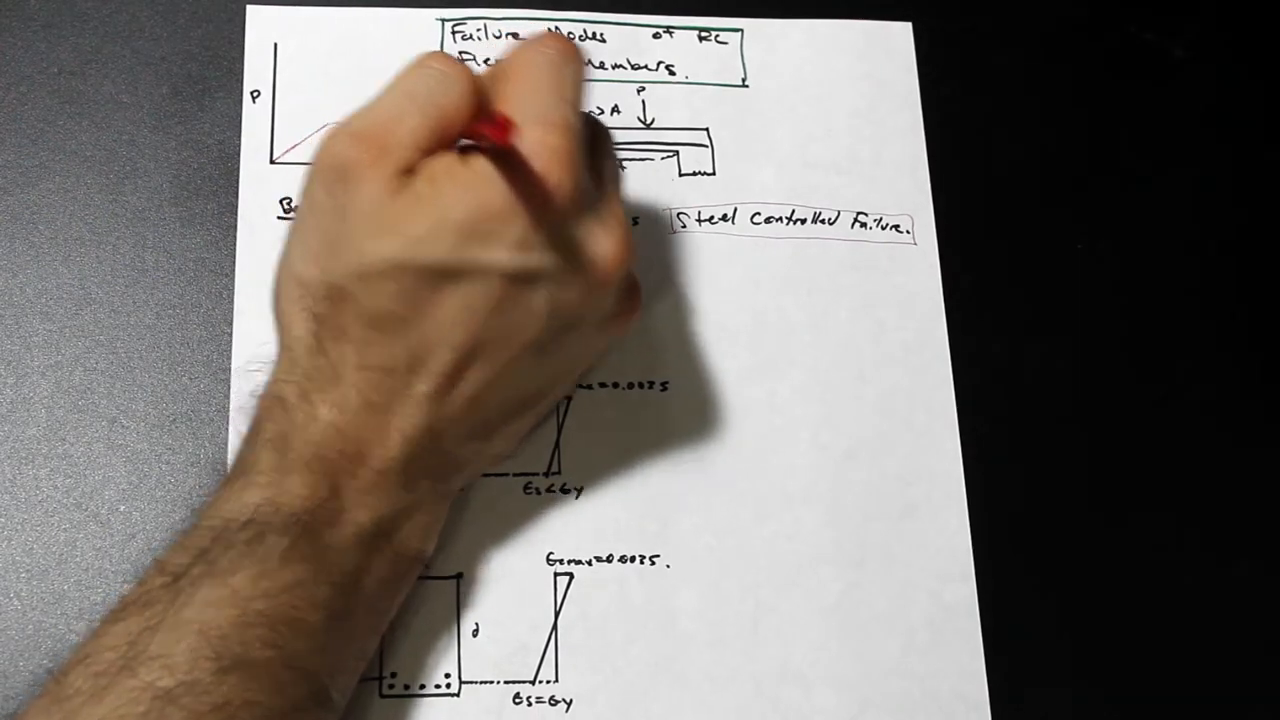
pyautogui.moveTo(300, 100)
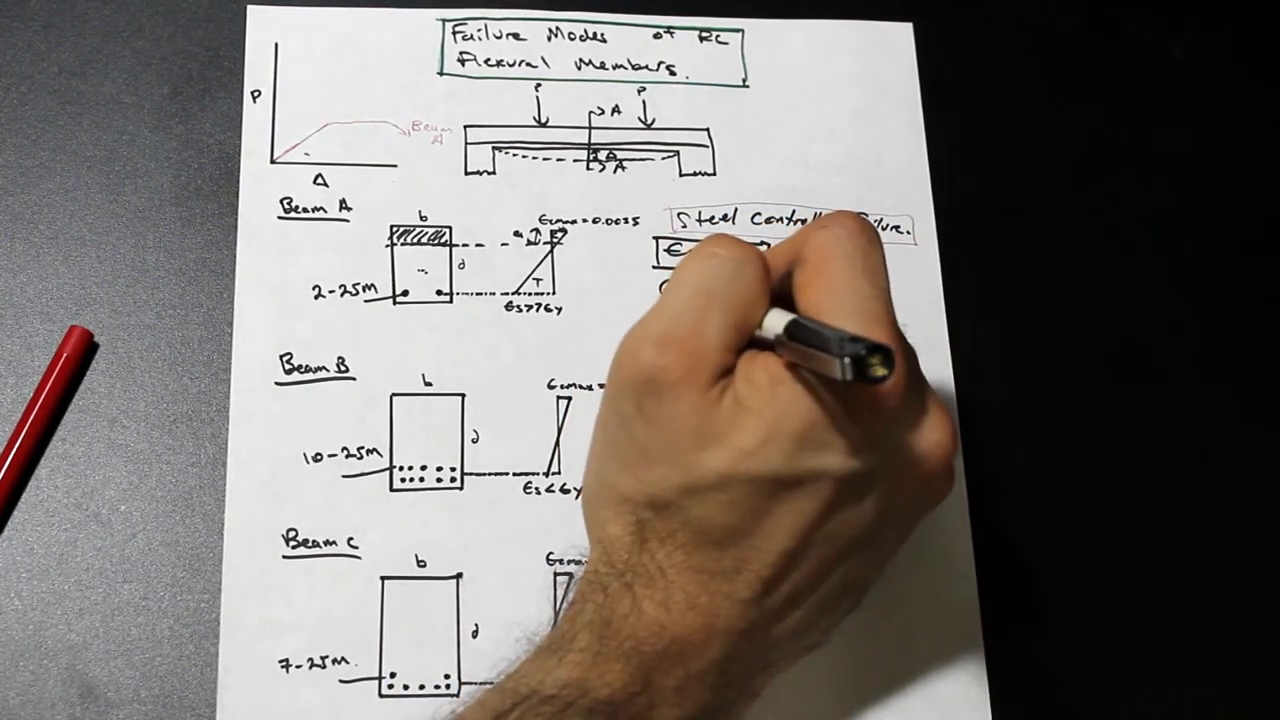
pyautogui.write('Es>Ey')
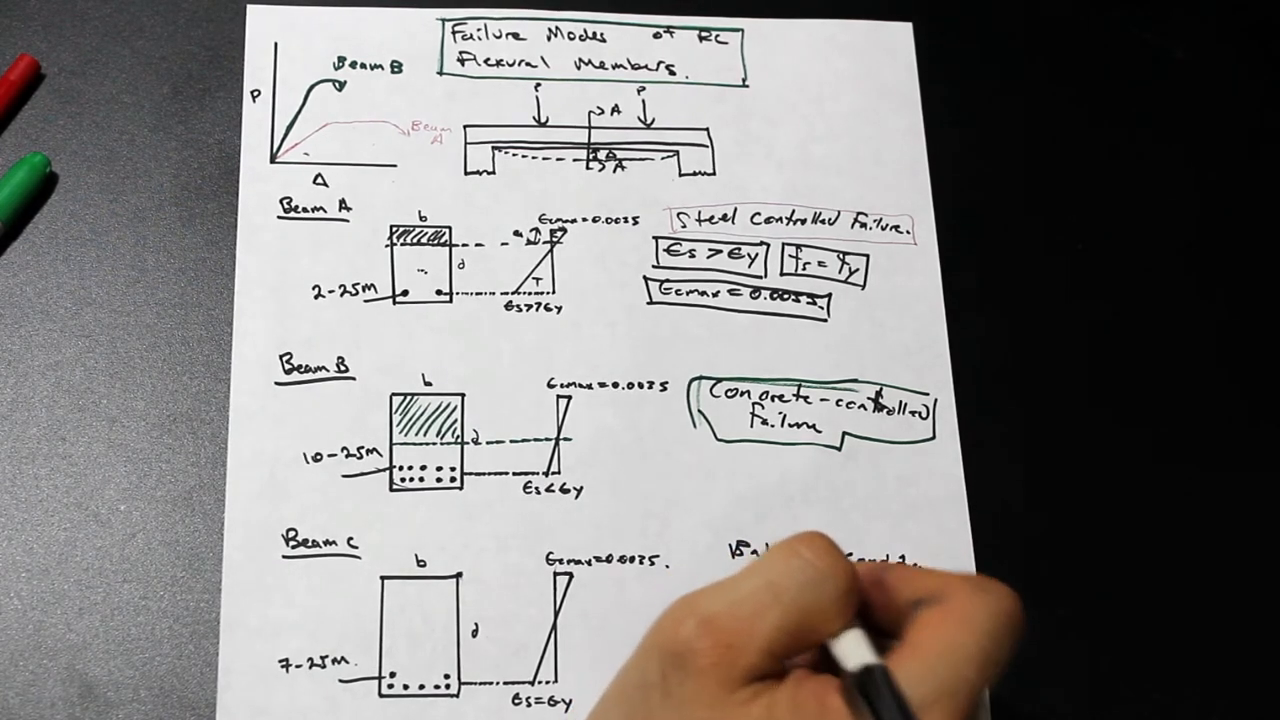
pyautogui.write('Balanced-Condition')
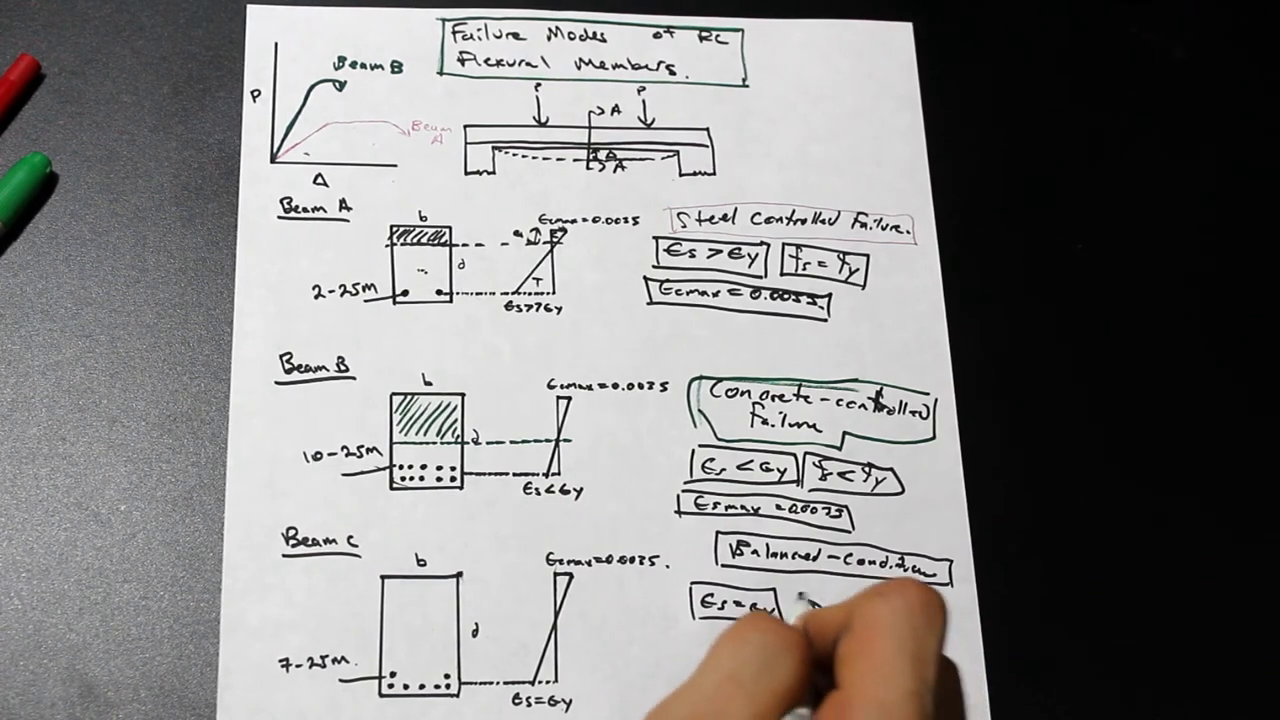
pyautogui.write('fs=fy')
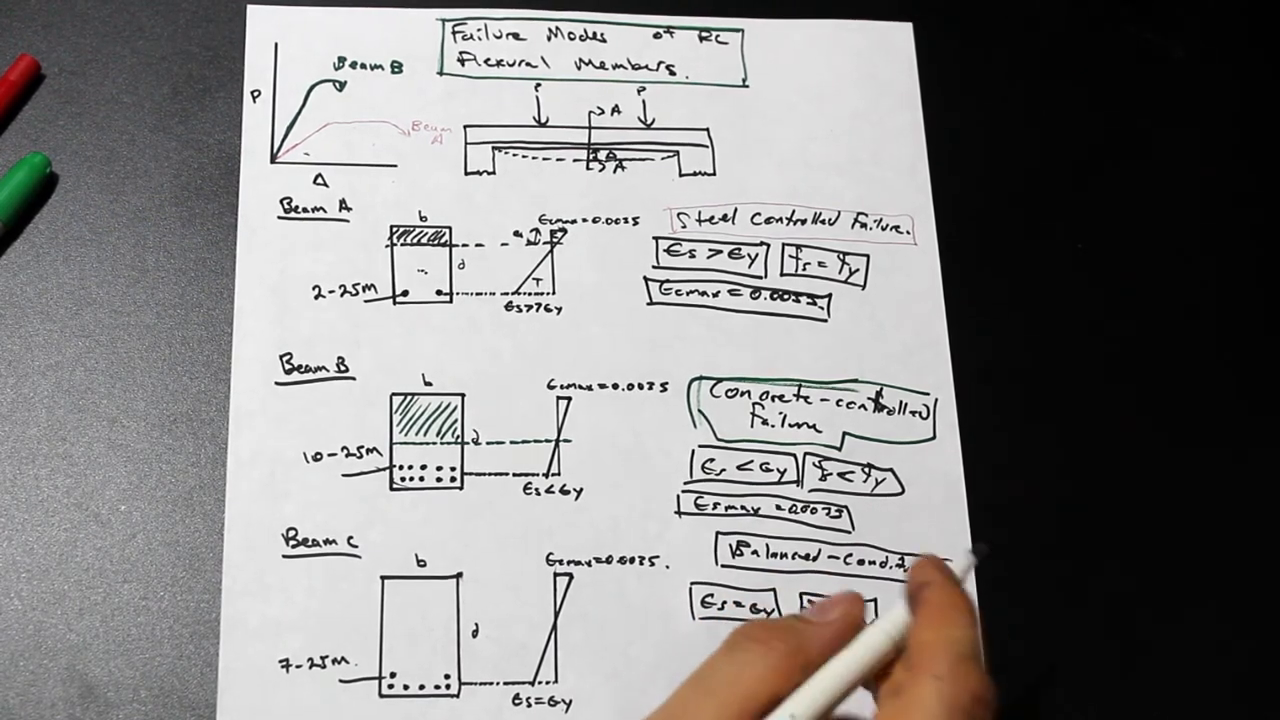
pyautogui.write('fs=fy')
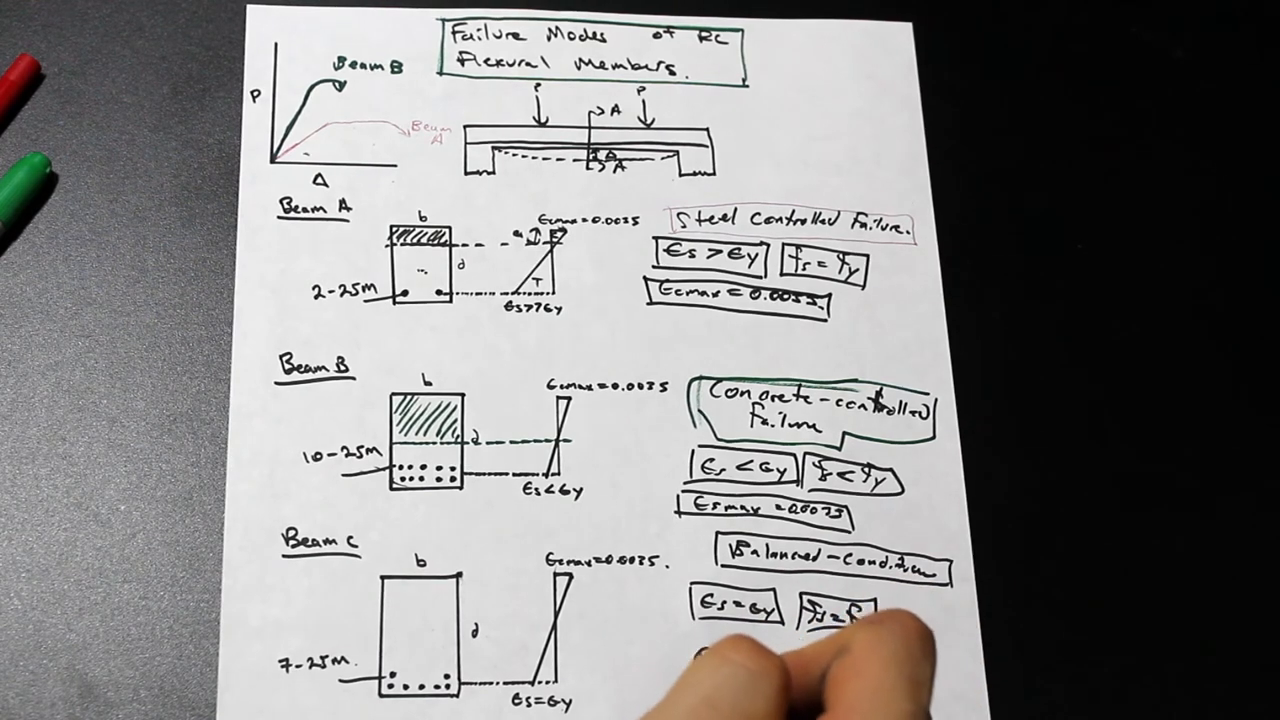